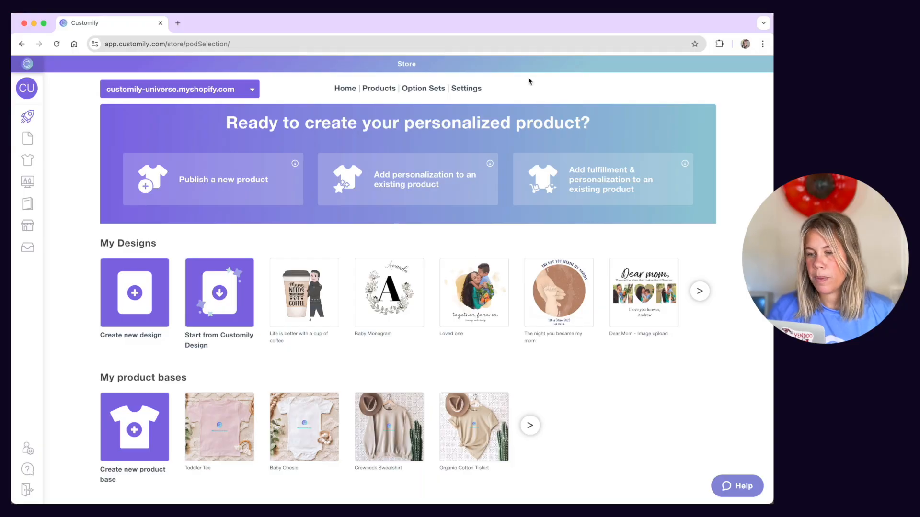
{"action": "mouse_move", "coordinate": [465, 88]}
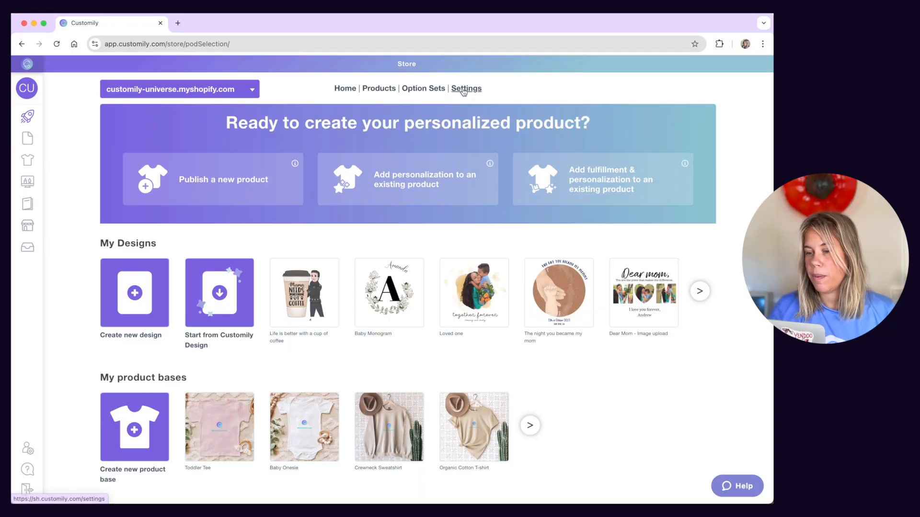
- Go to the store's Settings, landing on the Preview Behavior section
{"action": "left_click", "coordinate": [466, 88]}
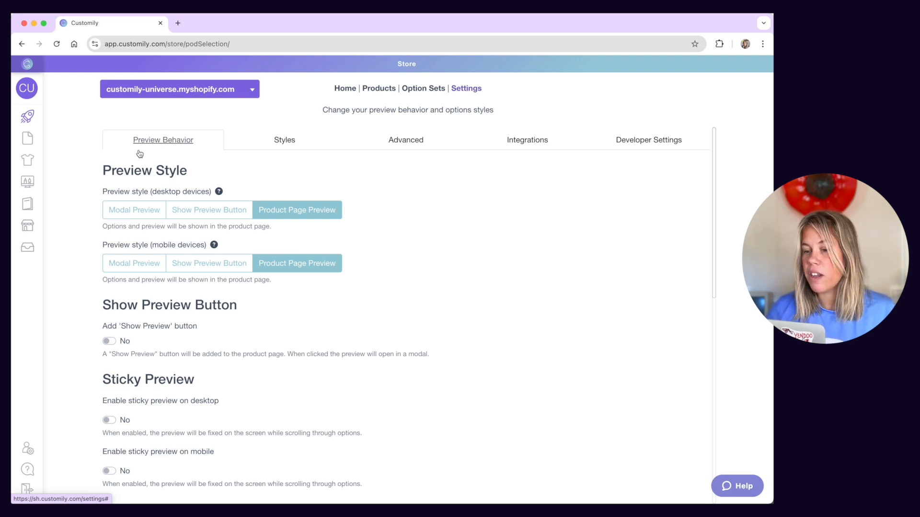
{"action": "mouse_move", "coordinate": [194, 305]}
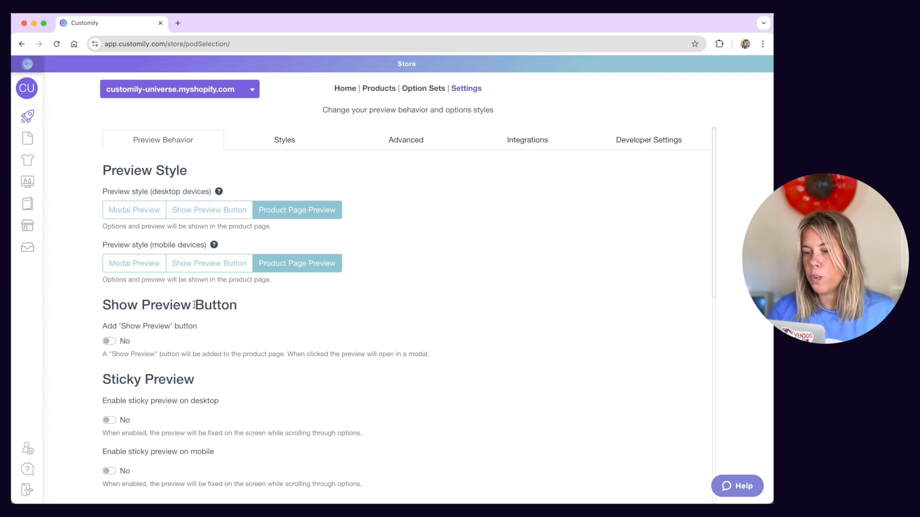
{"action": "mouse_move", "coordinate": [95, 216]}
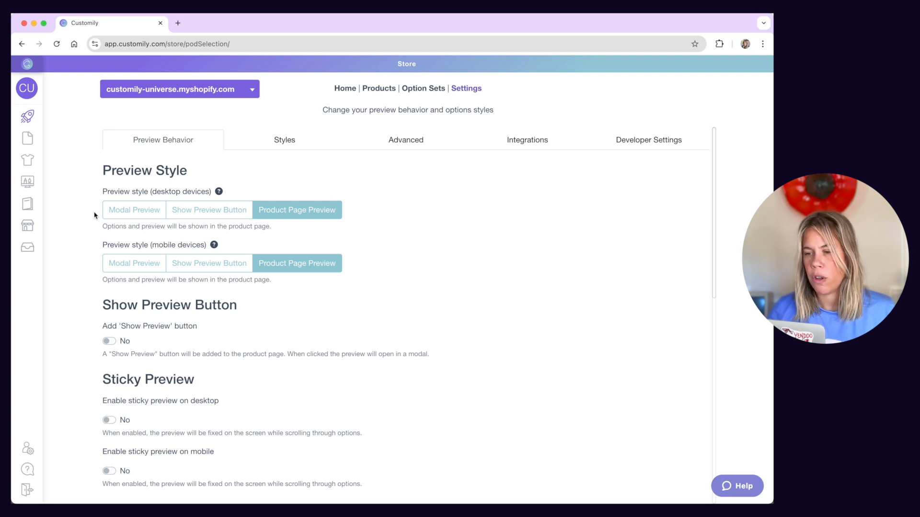
{"action": "mouse_move", "coordinate": [98, 232]}
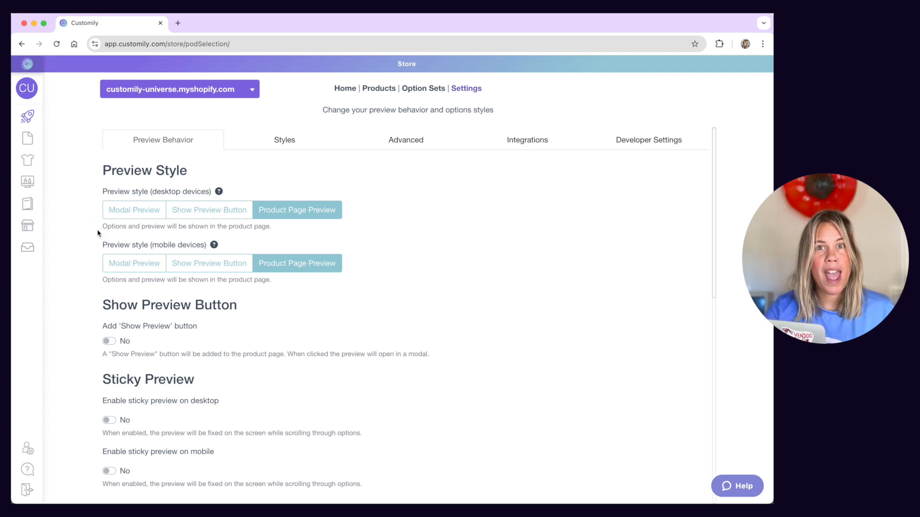
{"action": "mouse_move", "coordinate": [95, 241]}
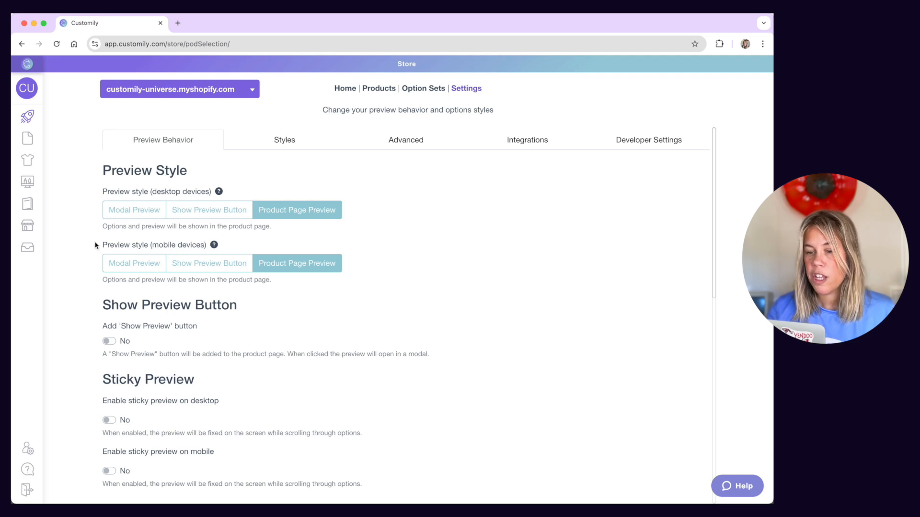
- Choose Modal Preview, then Show Preview Button for both desktop and mobile pages
{"action": "left_click", "coordinate": [134, 209]}
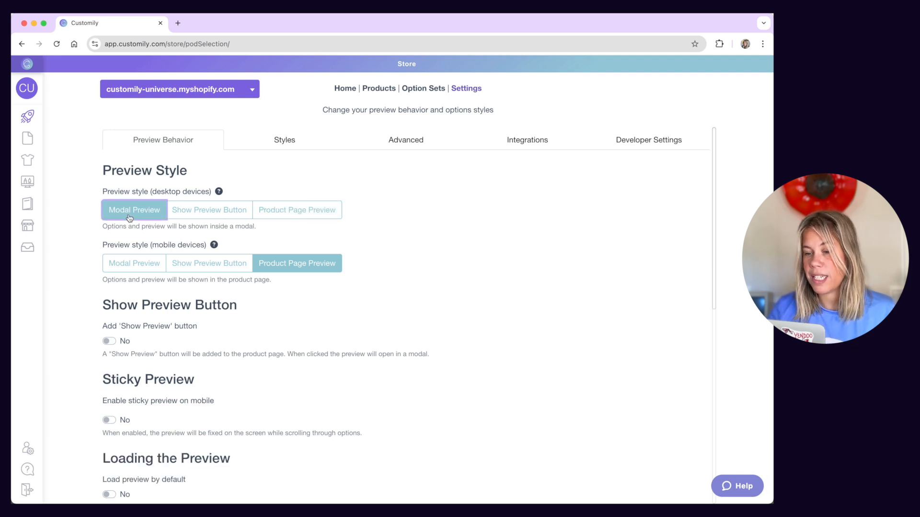
{"action": "left_click", "coordinate": [209, 210]}
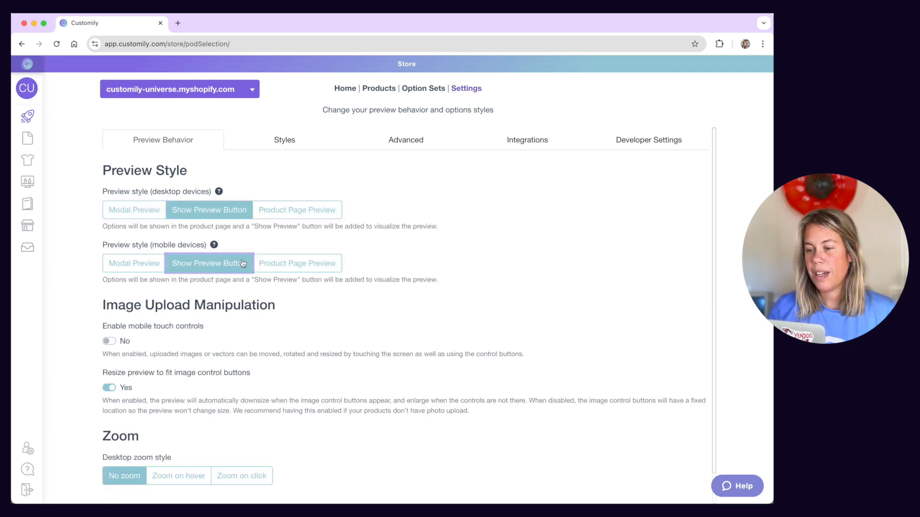
{"action": "left_click", "coordinate": [134, 210]}
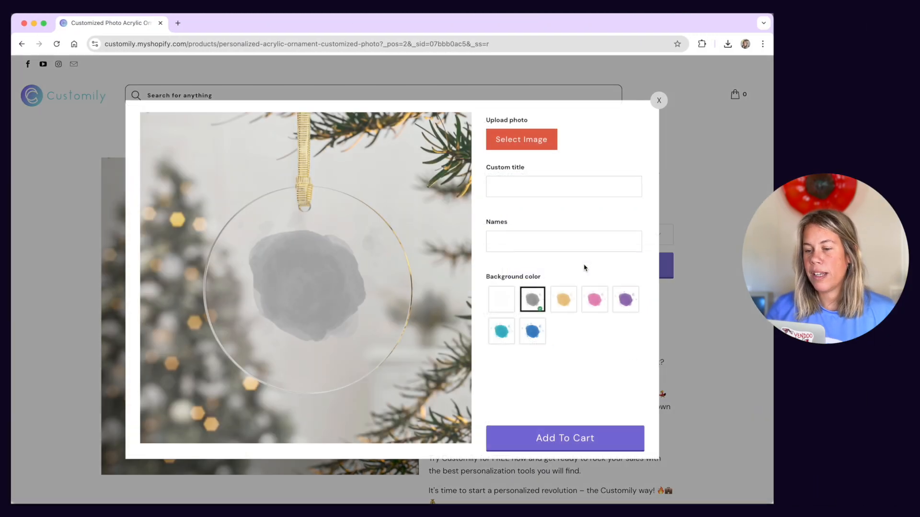
- Upload a couple photo to the ornament and enter 'First Christmas' as the custom title
{"action": "left_click", "coordinate": [521, 139]}
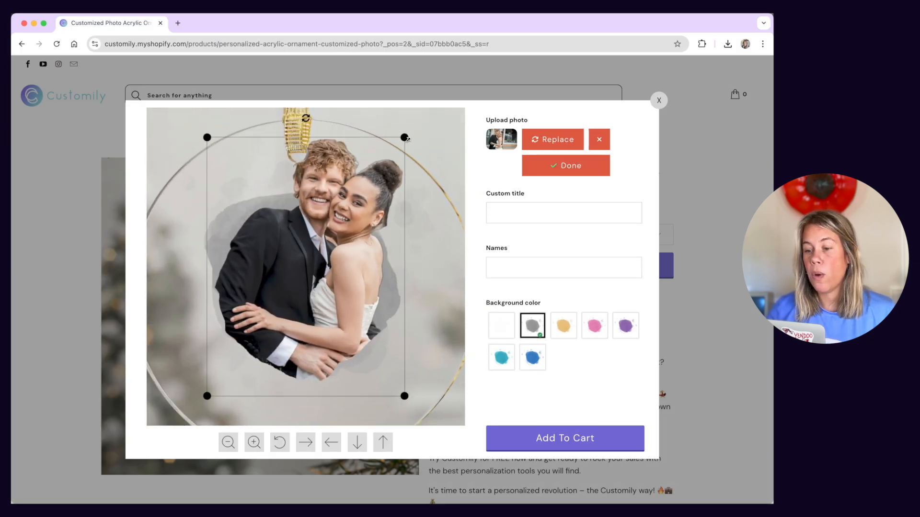
{"action": "left_click", "coordinate": [565, 166]}
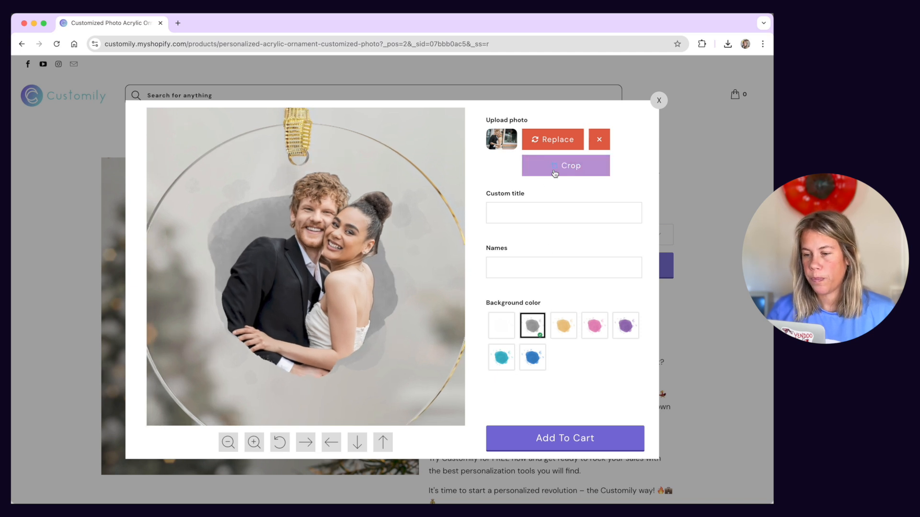
{"action": "type", "text": "F"}
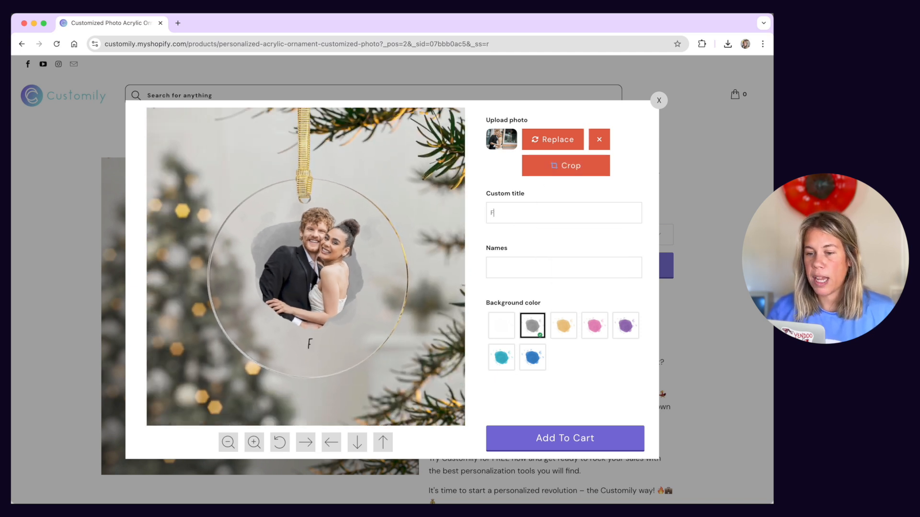
{"action": "type", "text": "irst Christmas"}
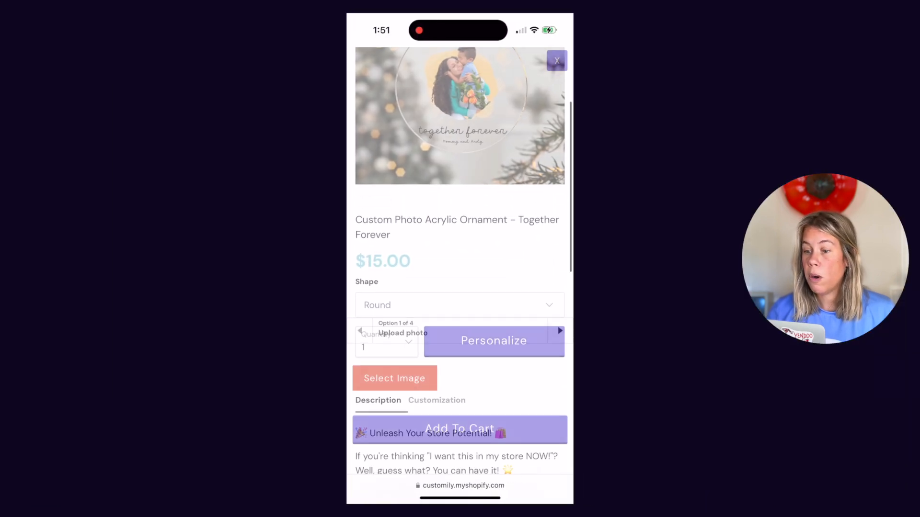
- On the phone, upload a gallery photo to the ornament and move on to the title option
{"action": "left_click", "coordinate": [394, 378]}
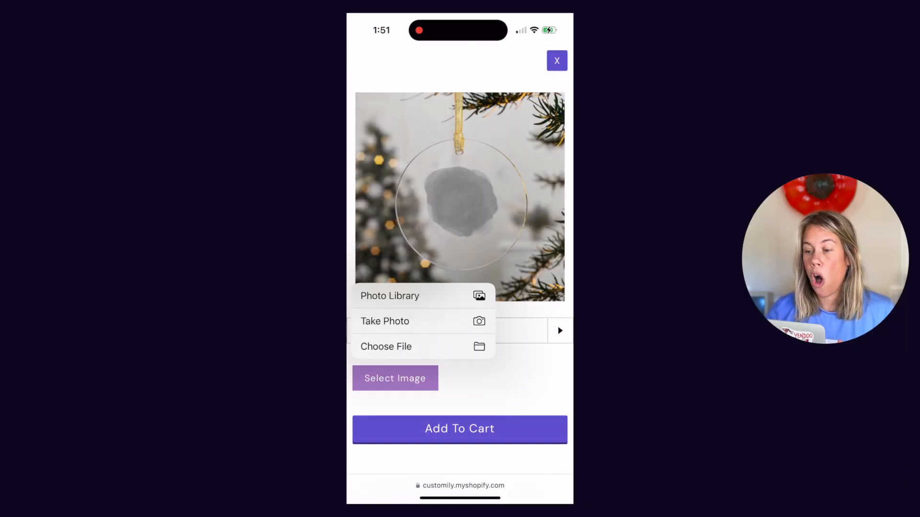
{"action": "left_click", "coordinate": [390, 296]}
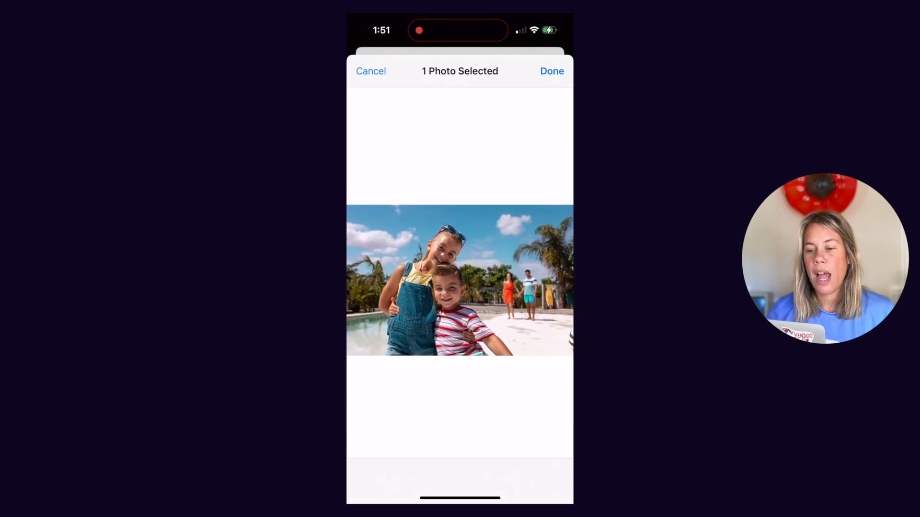
{"action": "left_click", "coordinate": [550, 71]}
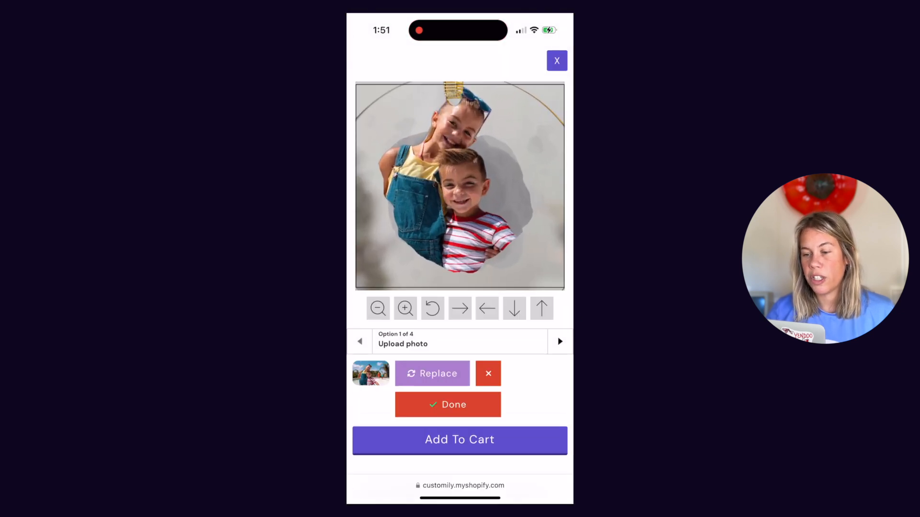
{"action": "left_click", "coordinate": [540, 308]}
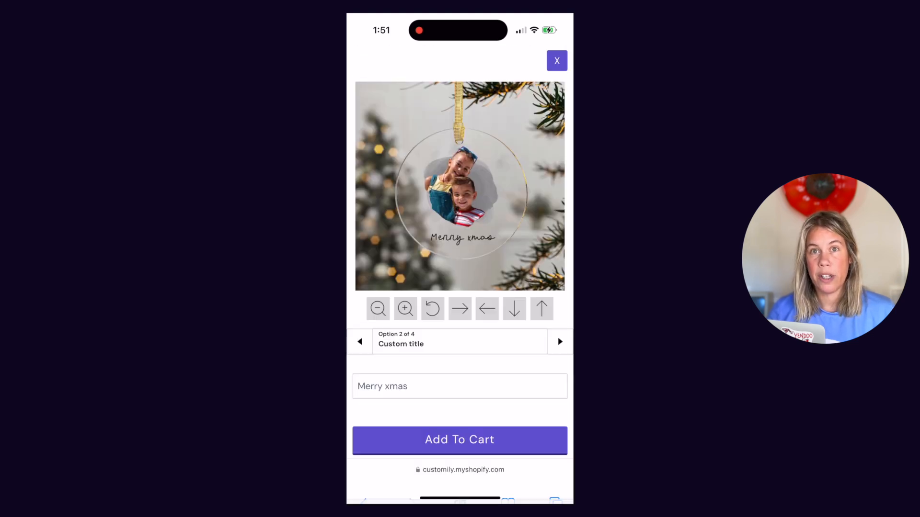
{"action": "left_click", "coordinate": [559, 341]}
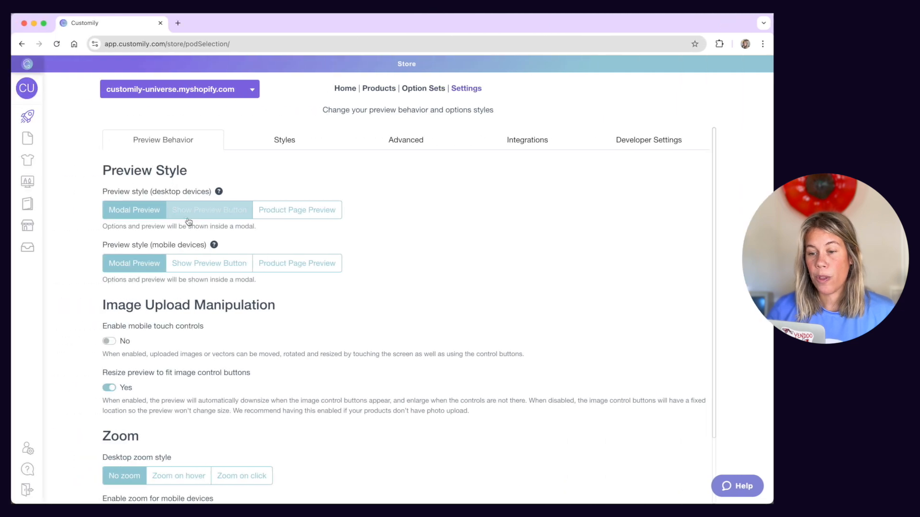
- Set desktop to Show Preview Button, then fill the Names field on desktop and 'Peter and' on mobile
{"action": "left_click", "coordinate": [209, 262]}
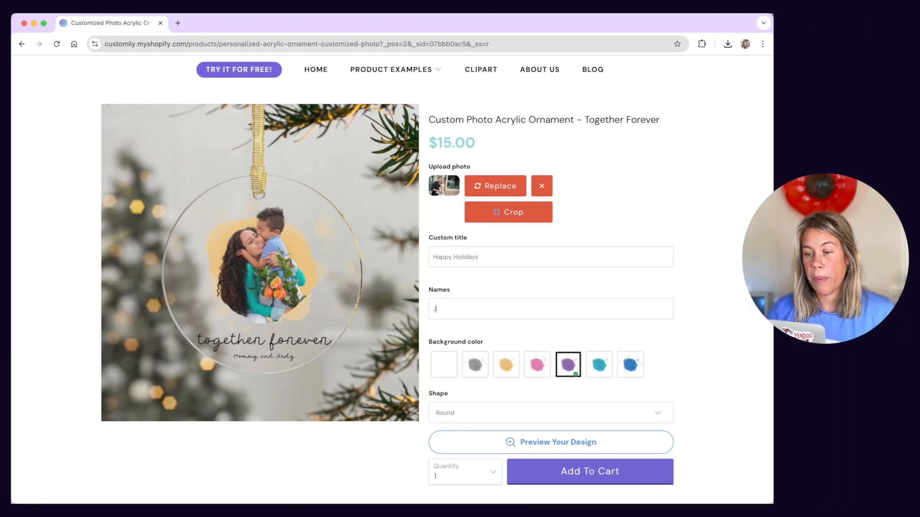
{"action": "type", "text": "erry and K"}
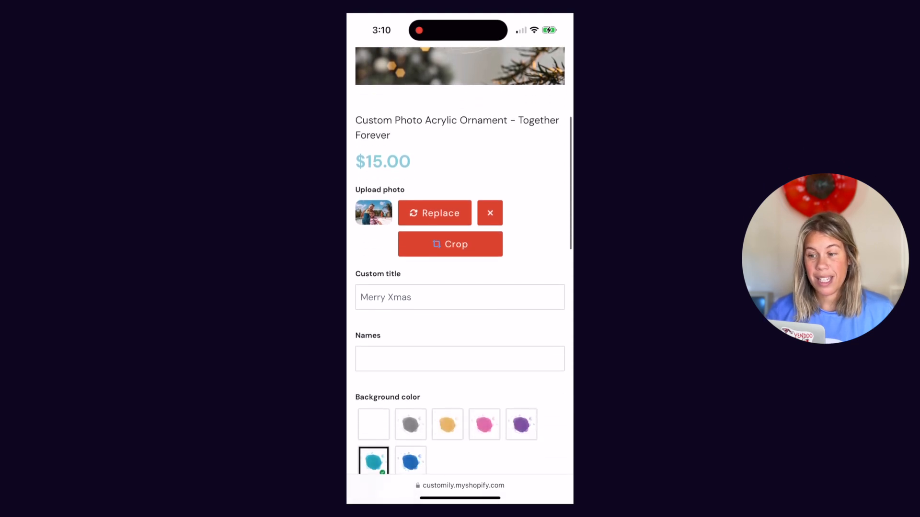
{"action": "type", "text": "Peter and"}
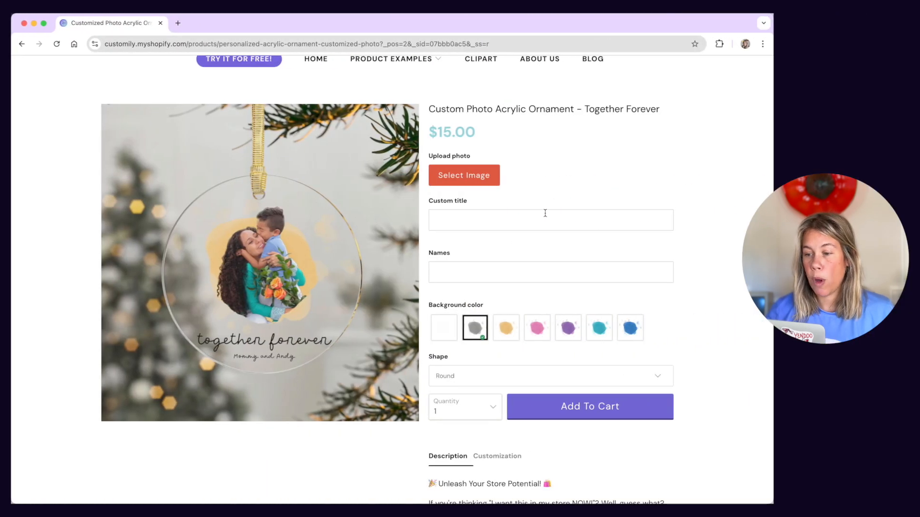
- Type 'Happy Cou' then upload the newlyweds JPG from Customer Images as the ornament photo
{"action": "type", "text": "Happy Couple"}
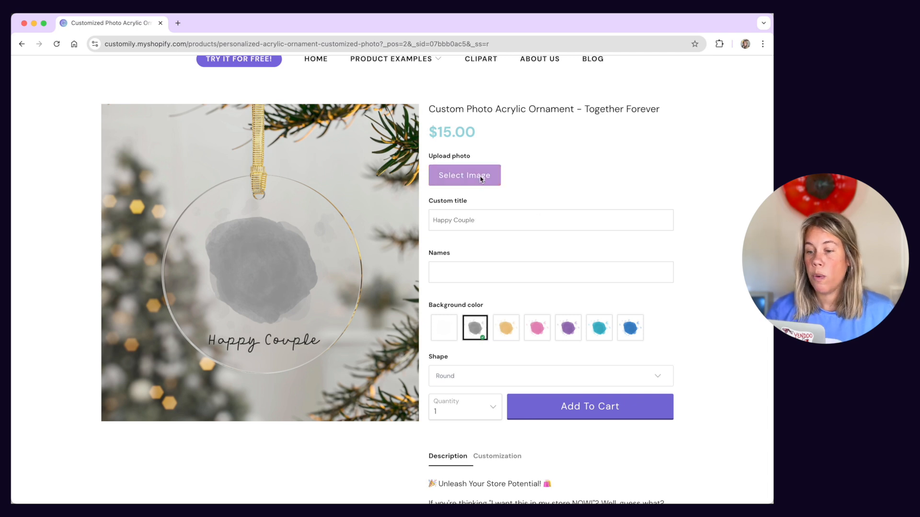
{"action": "left_click", "coordinate": [464, 174]}
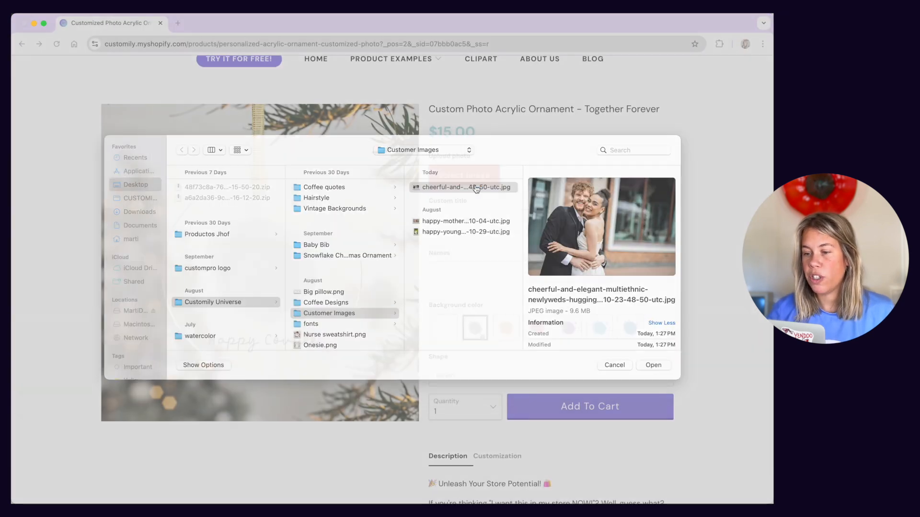
{"action": "left_click", "coordinate": [653, 365]}
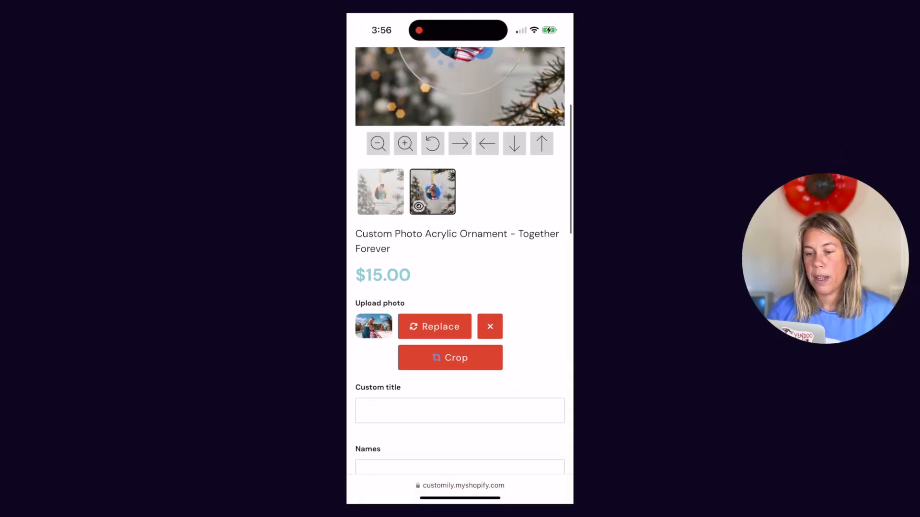
- Enter the Merry Christmas custom title on the phone's ornament page
{"action": "type", "text": "Merry Christmas"}
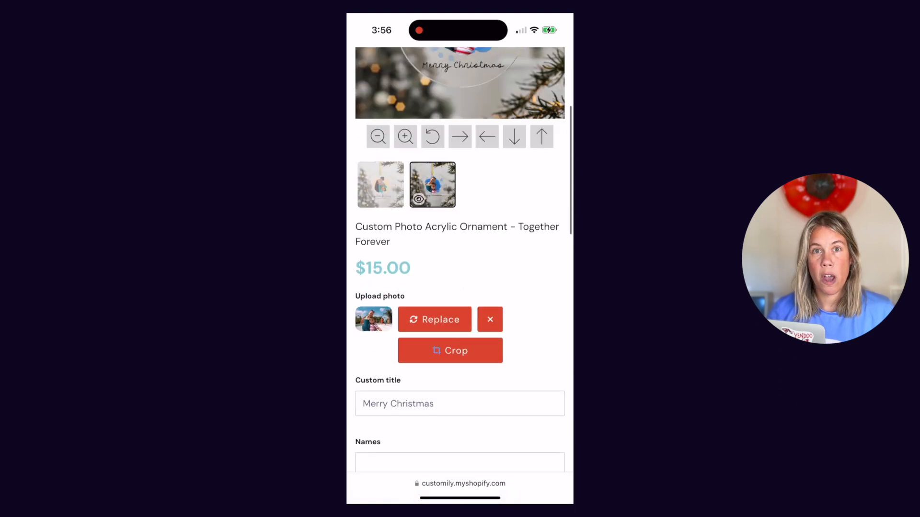
{"action": "type", "text": "P"}
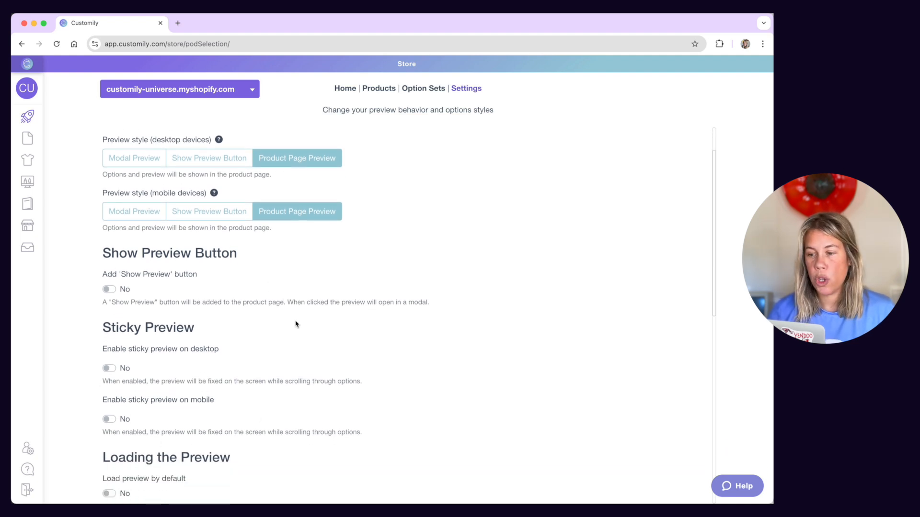
{"action": "mouse_move", "coordinate": [350, 279]}
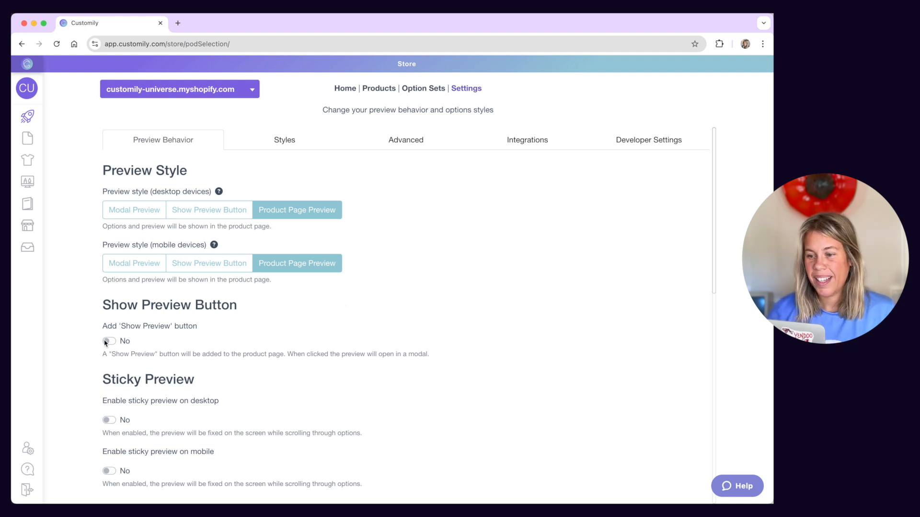
{"action": "mouse_move", "coordinate": [98, 342]}
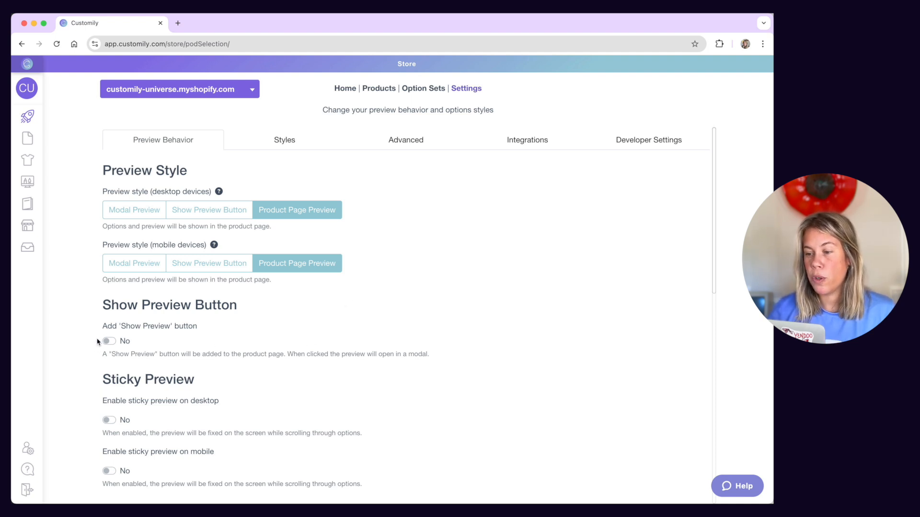
{"action": "mouse_move", "coordinate": [160, 342]}
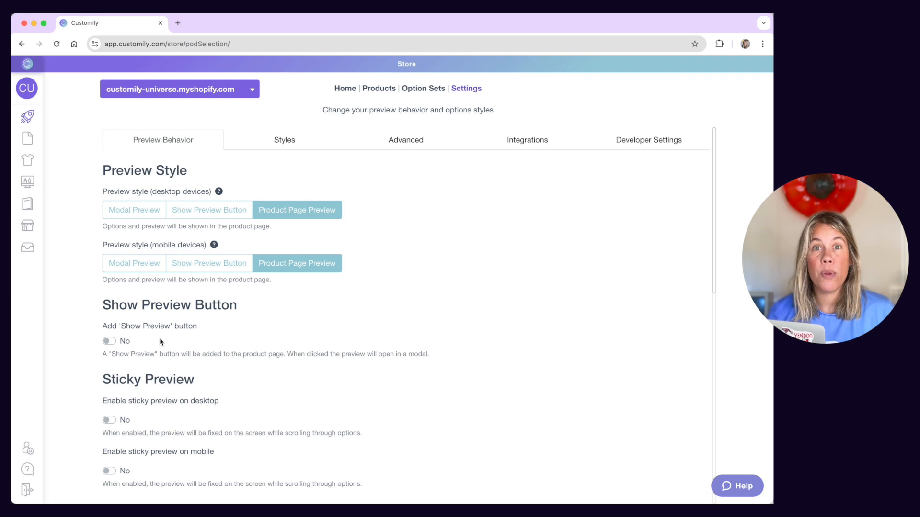
{"action": "left_click", "coordinate": [108, 341]}
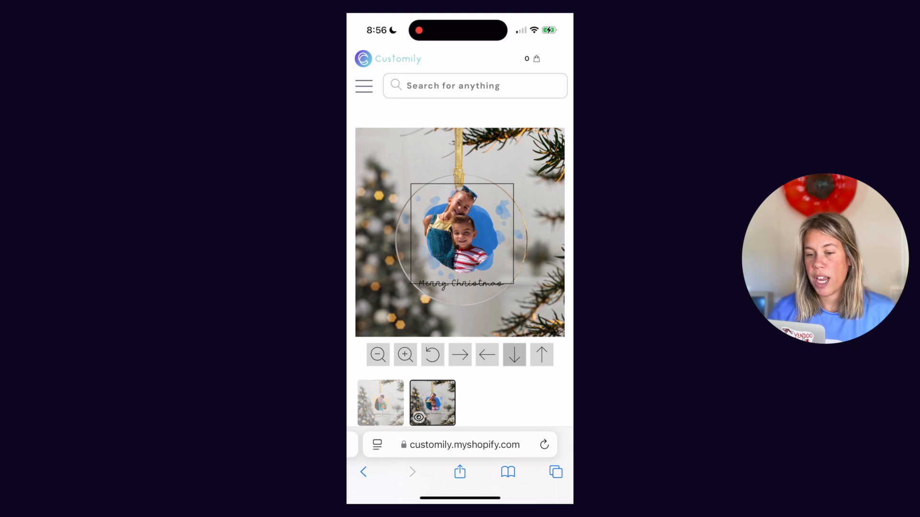
- Enter 'Pete and Susy' in the ornament's Names field on the phone
{"action": "scroll", "scroll_direction": "down", "scroll_amount": 3}
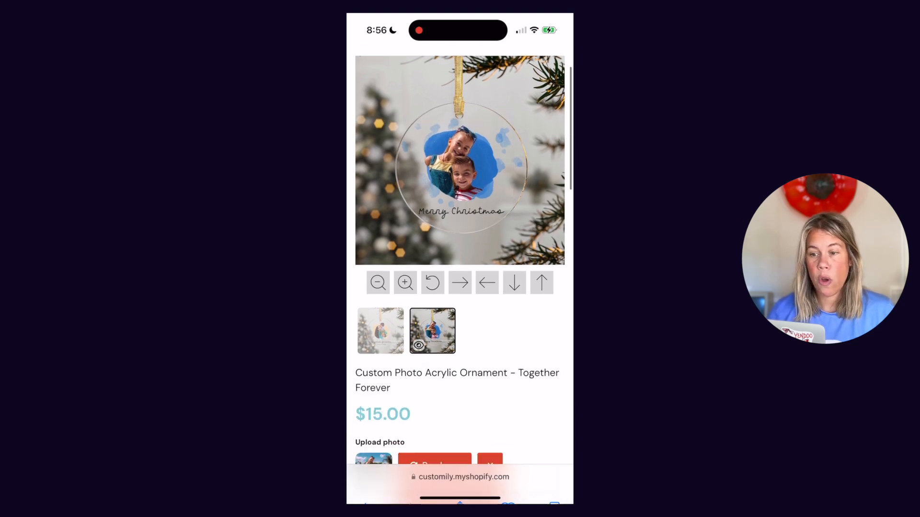
{"action": "left_click", "coordinate": [459, 160]}
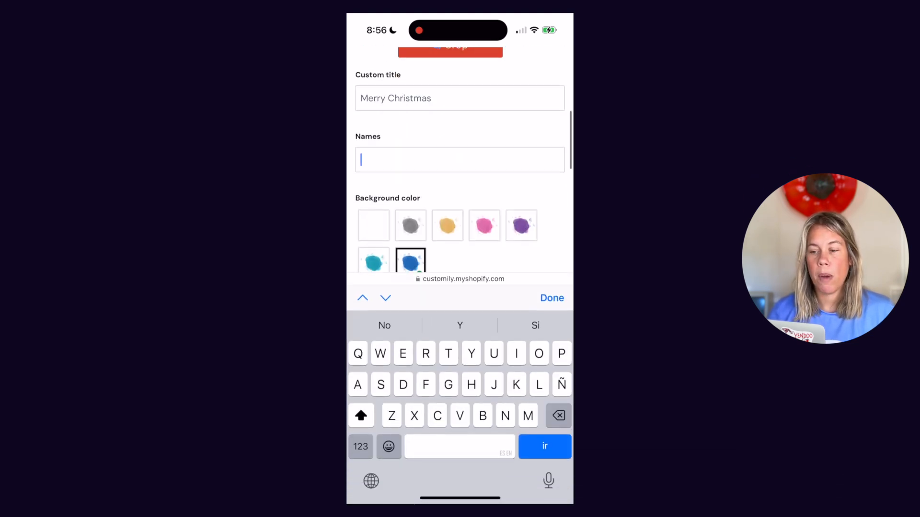
{"action": "type", "text": "Pete and"}
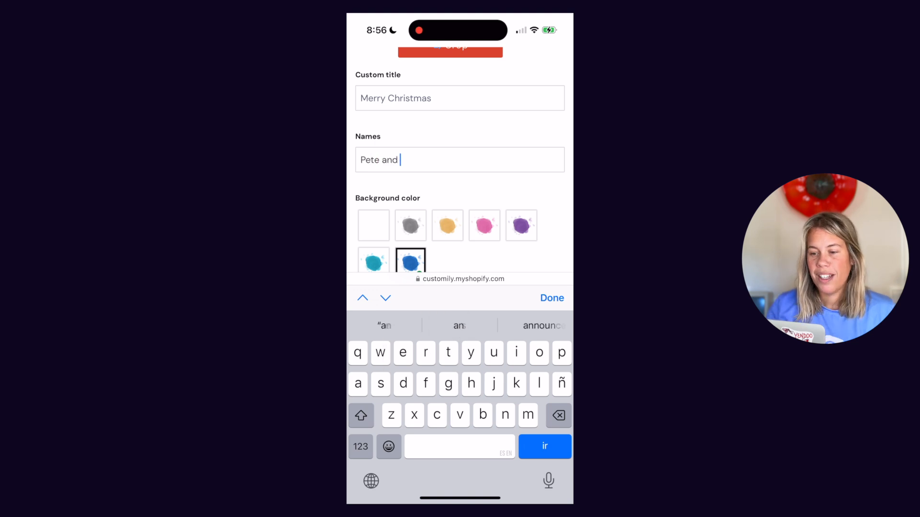
{"action": "type", "text": "Susy"}
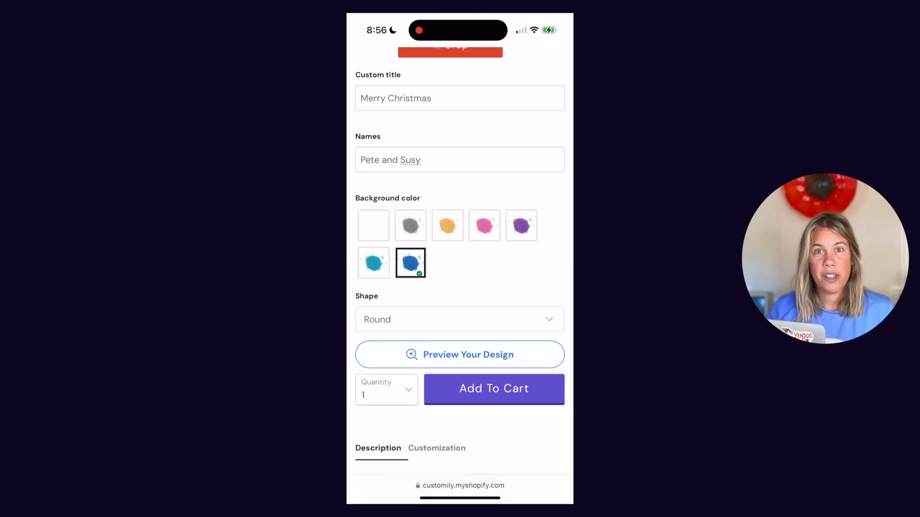
- Preview the personalized design, close it, and choose the pink background swatch
{"action": "left_click", "coordinate": [459, 355]}
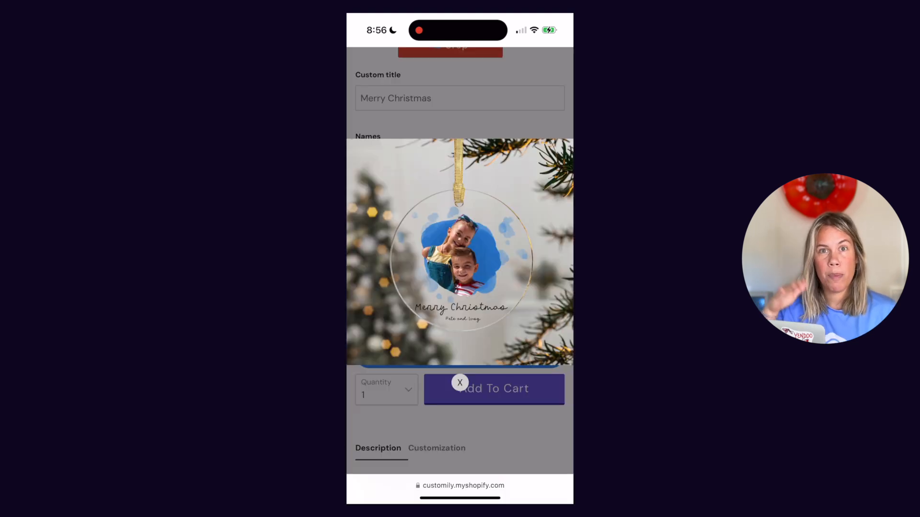
{"action": "left_click", "coordinate": [484, 225]}
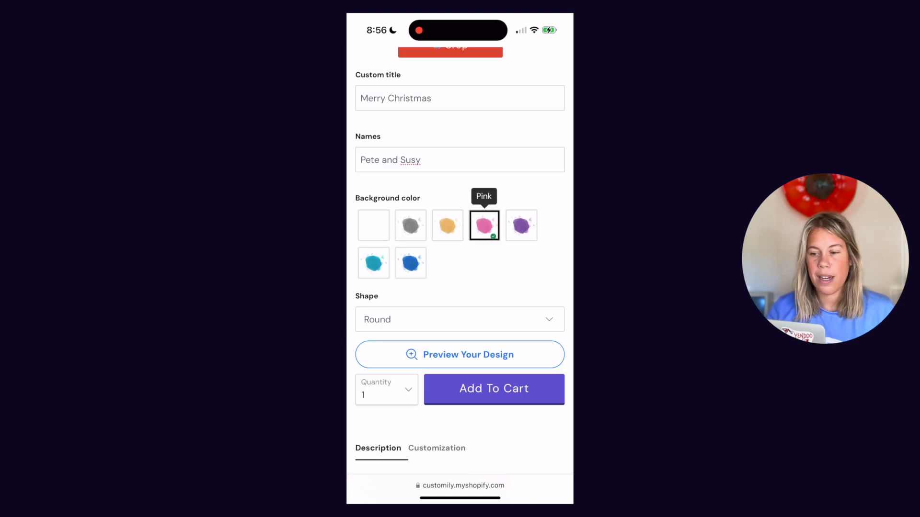
{"action": "left_click", "coordinate": [460, 354]}
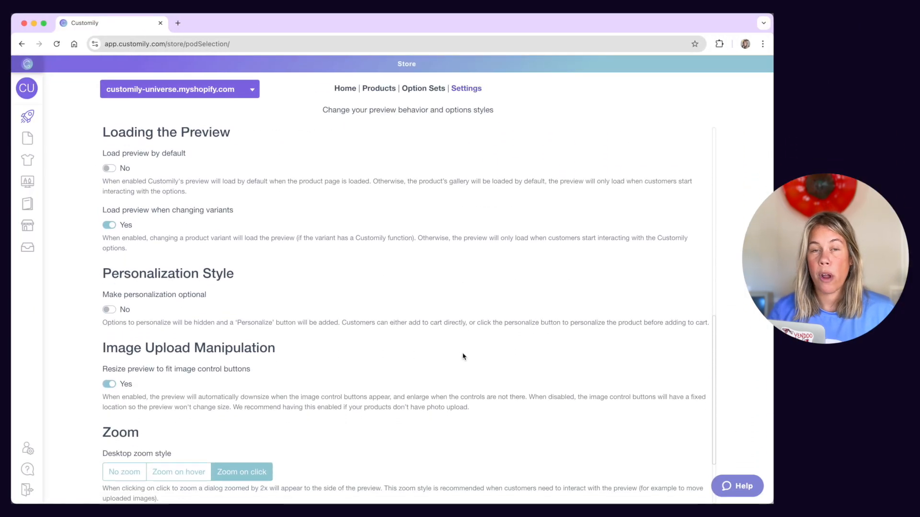
- Try Zoom on hover, then keep Zoom on click as the desktop zoom style
{"action": "scroll", "scroll_direction": "down", "scroll_amount": 3}
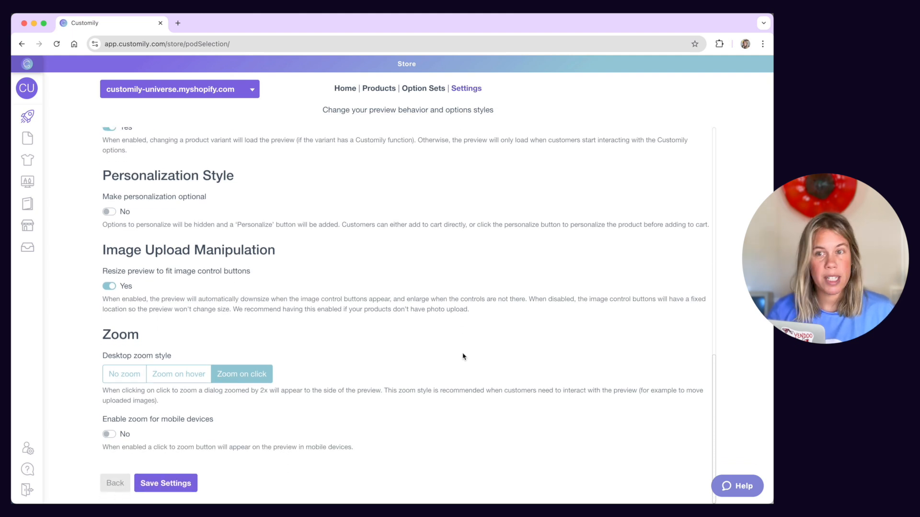
{"action": "mouse_move", "coordinate": [278, 343]}
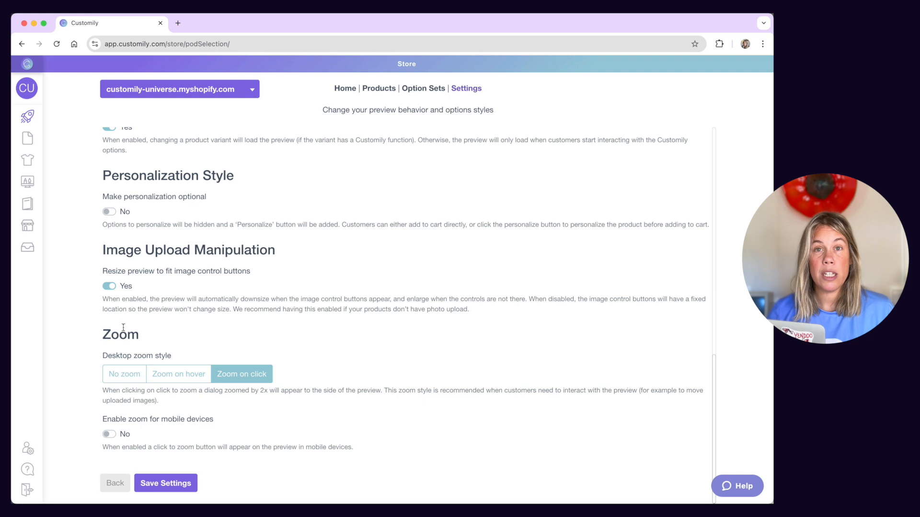
{"action": "left_click", "coordinate": [178, 384]}
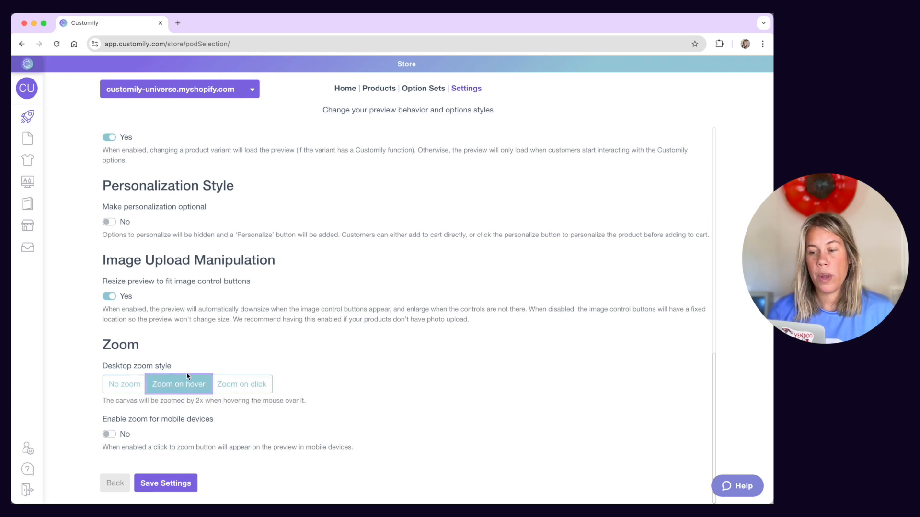
{"action": "left_click", "coordinate": [242, 384]}
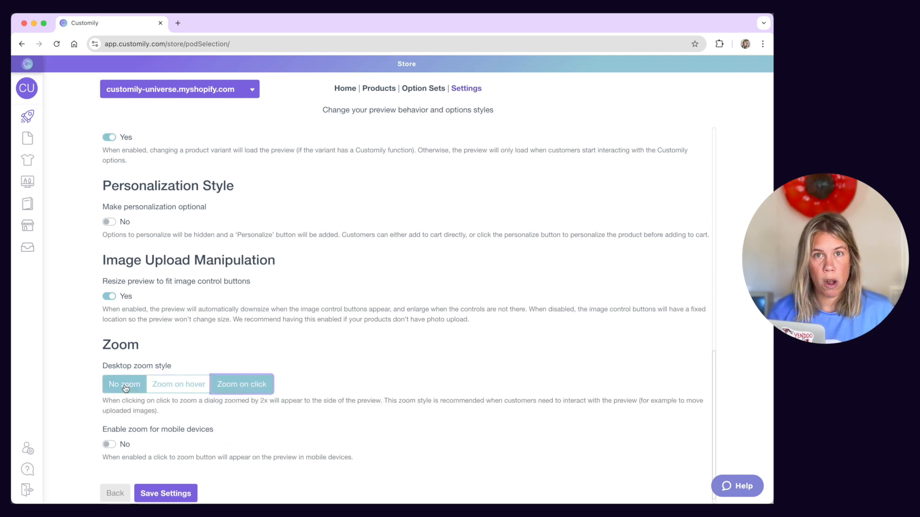
- Enable zoom for mobile devices and save the preview behavior settings
{"action": "scroll", "scroll_direction": "down", "scroll_amount": 3}
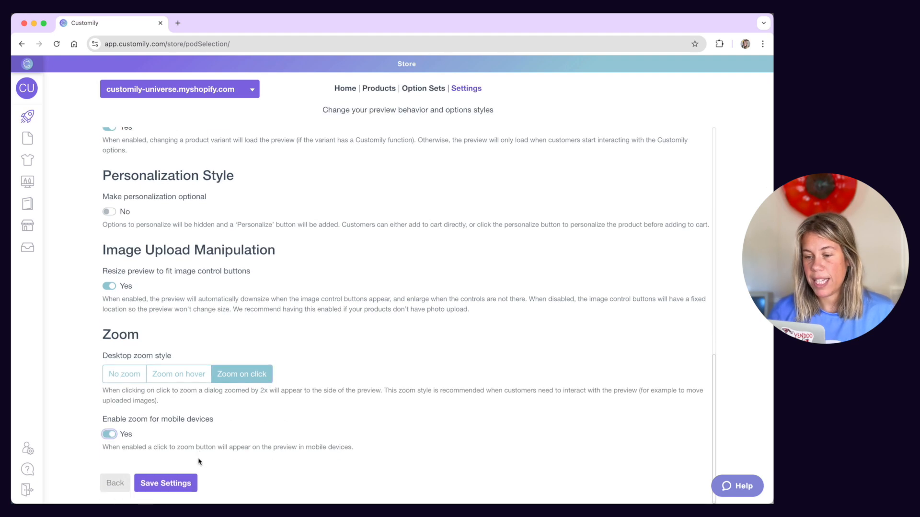
{"action": "left_click", "coordinate": [165, 483]}
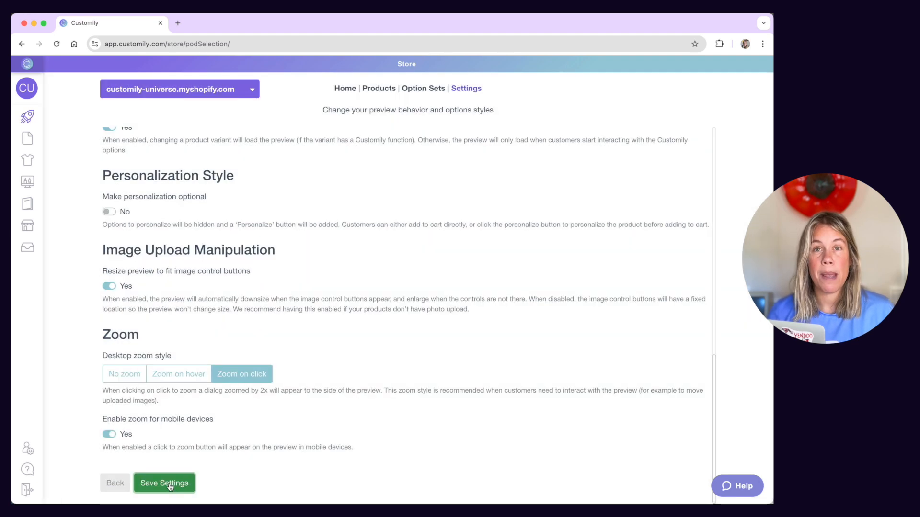
{"action": "left_click", "coordinate": [165, 483]}
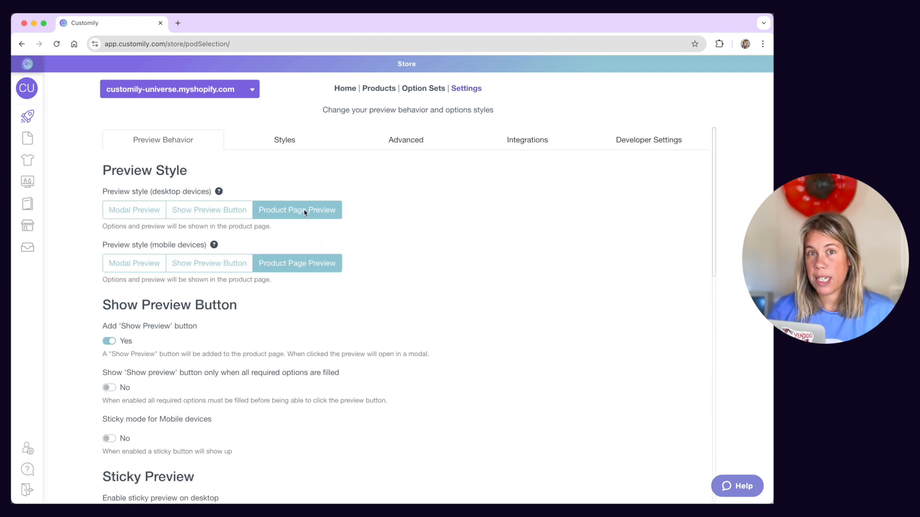
{"action": "left_click", "coordinate": [284, 140]}
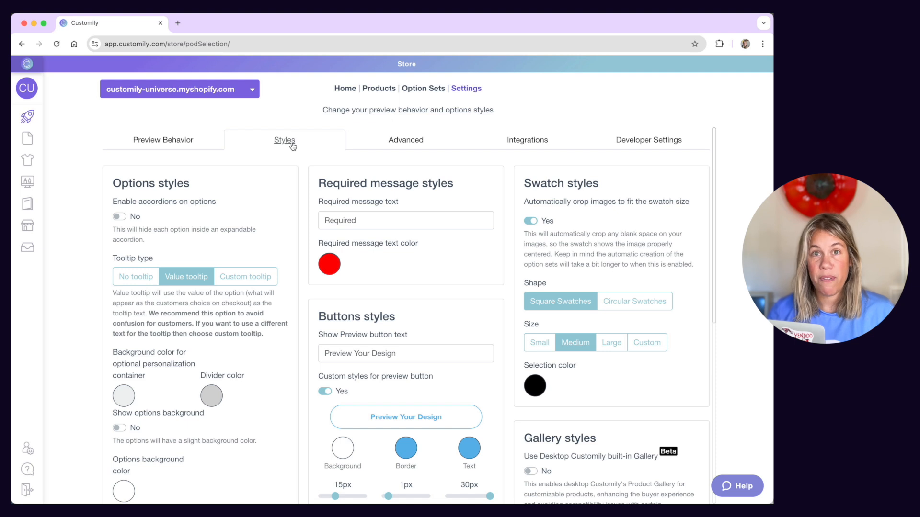
{"action": "mouse_move", "coordinate": [290, 233]}
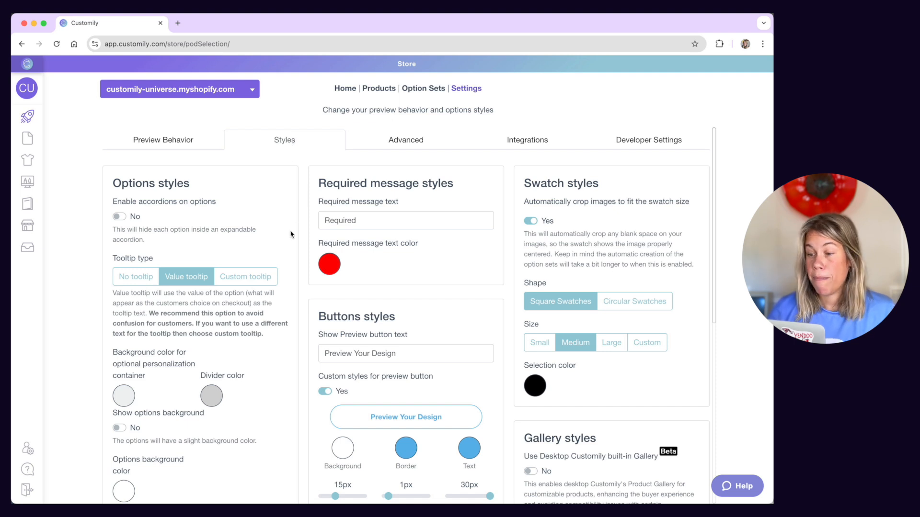
{"action": "scroll", "scroll_direction": "down", "scroll_amount": 3}
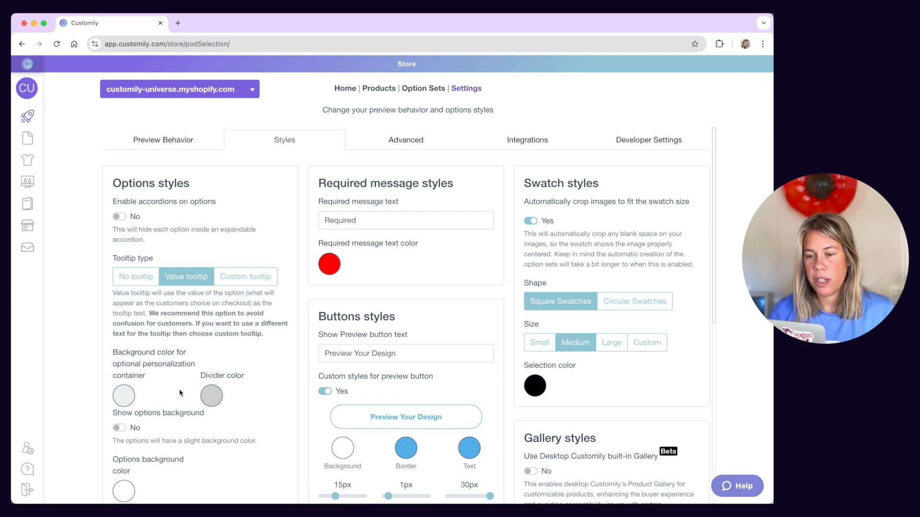
{"action": "scroll", "scroll_direction": "down", "scroll_amount": 3}
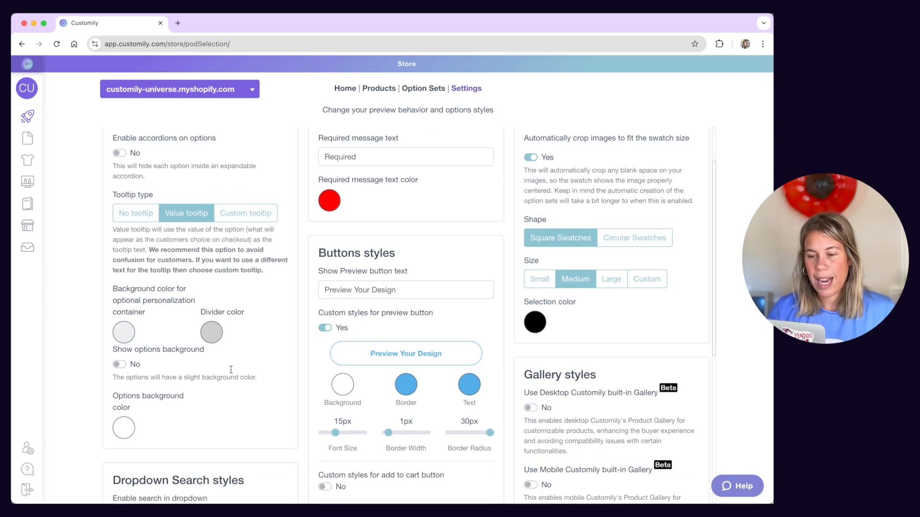
{"action": "mouse_move", "coordinate": [260, 420]}
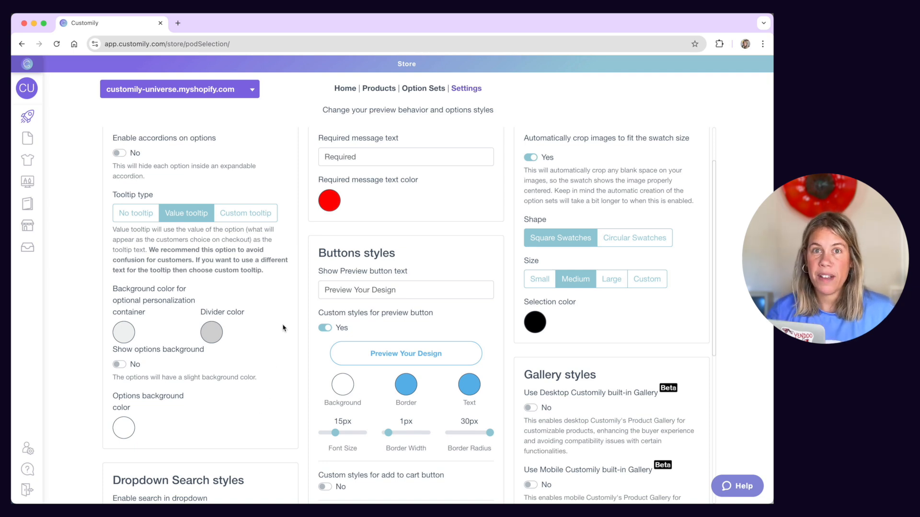
{"action": "scroll", "scroll_direction": "down", "scroll_amount": 3}
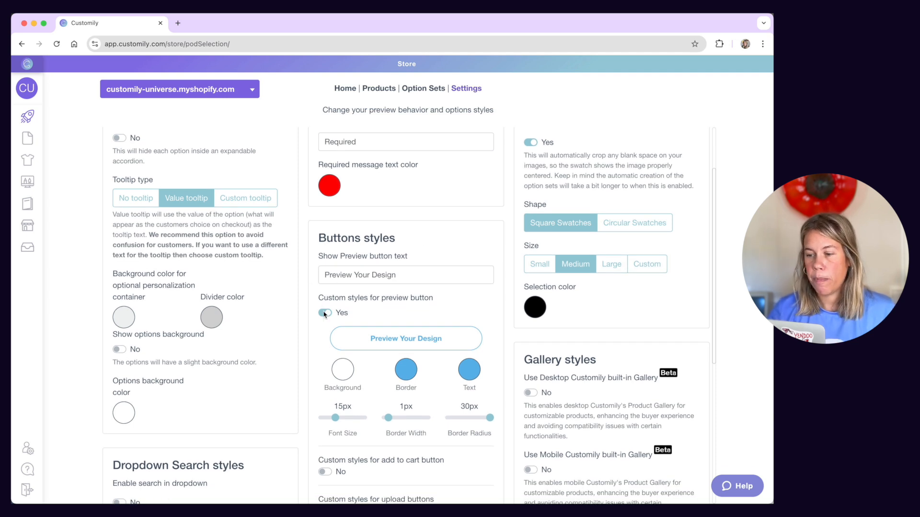
- Check the preview button border colour picker, then set swatches to circular shape
{"action": "left_click", "coordinate": [405, 371]}
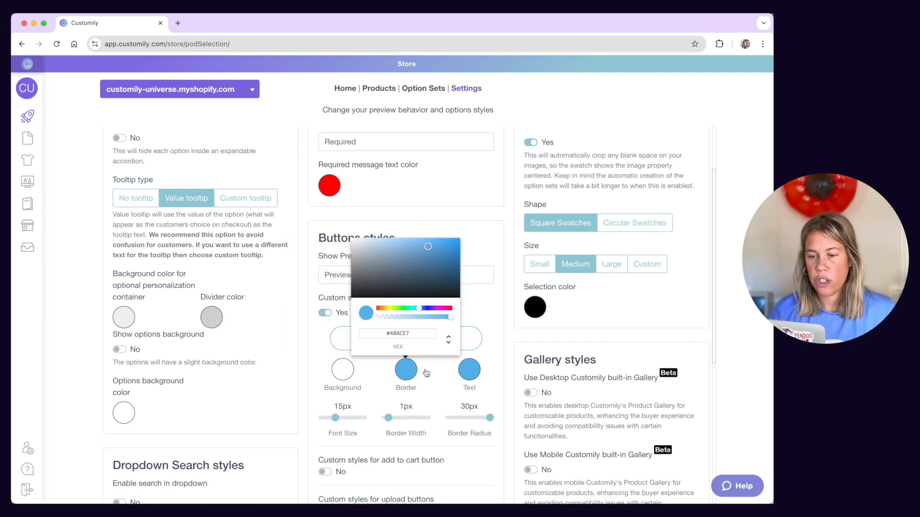
{"action": "left_click", "coordinate": [317, 359]}
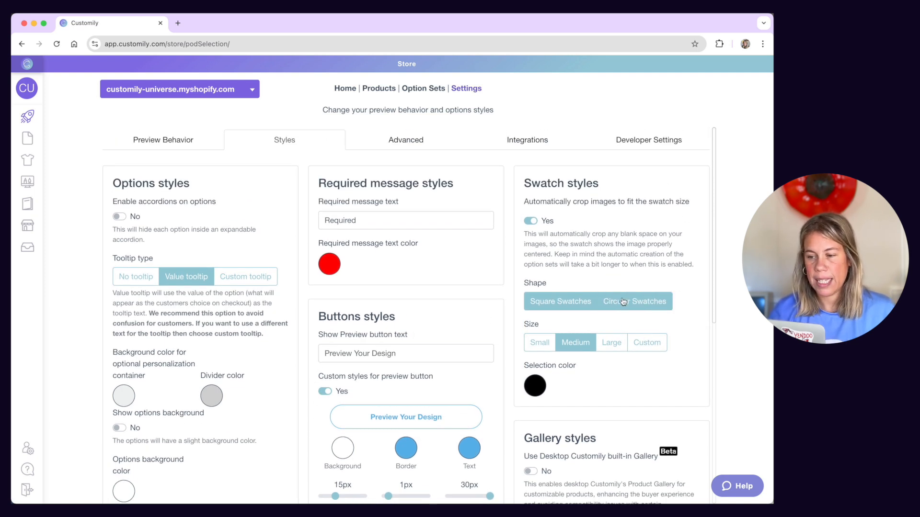
{"action": "left_click", "coordinate": [611, 343]}
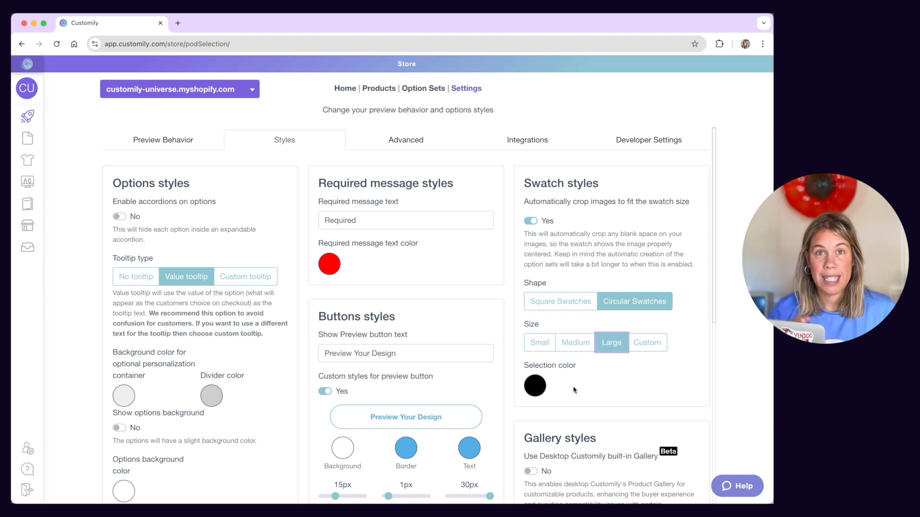
{"action": "scroll", "scroll_direction": "down", "scroll_amount": 3}
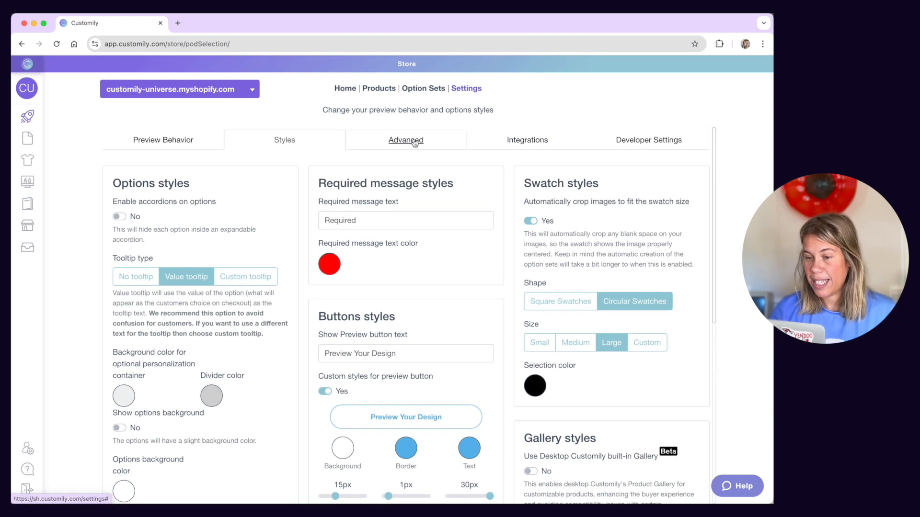
- Enable 'Allow personalization sharing' in the Advanced save-and-share settings
{"action": "left_click", "coordinate": [405, 140]}
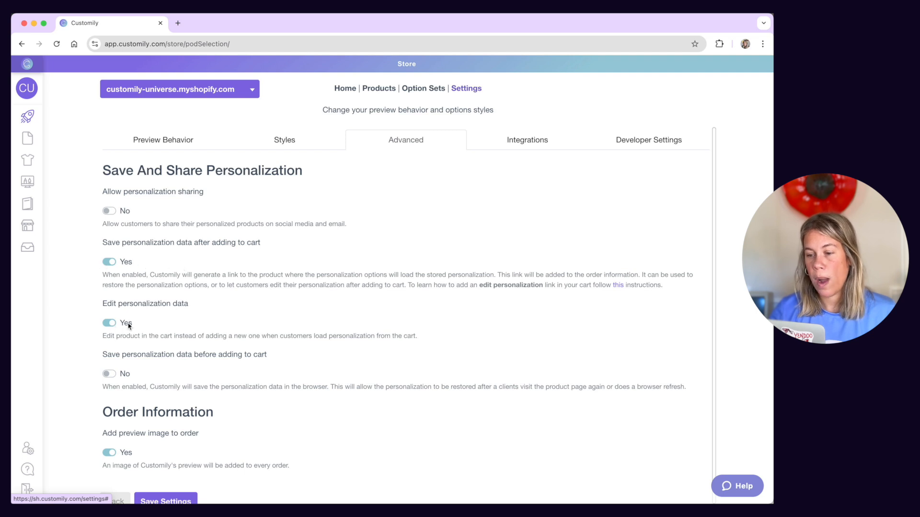
{"action": "mouse_move", "coordinate": [133, 327]}
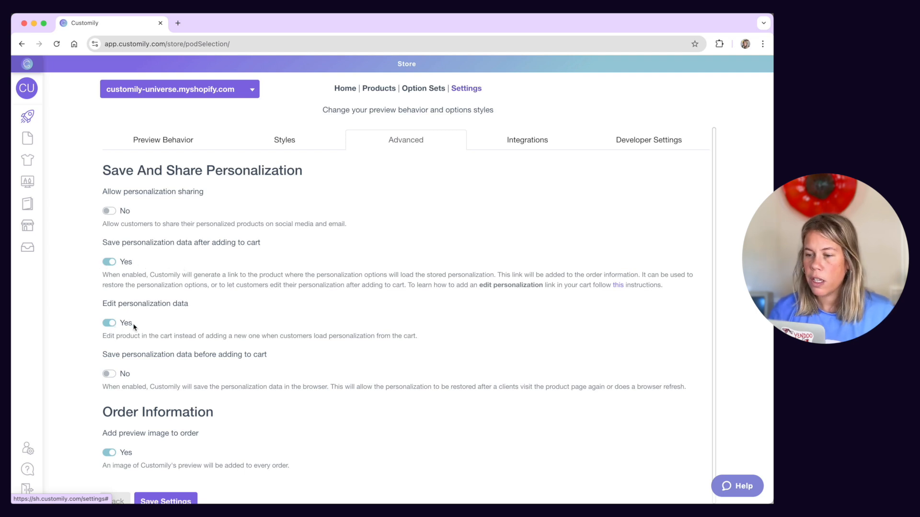
{"action": "mouse_move", "coordinate": [108, 211]}
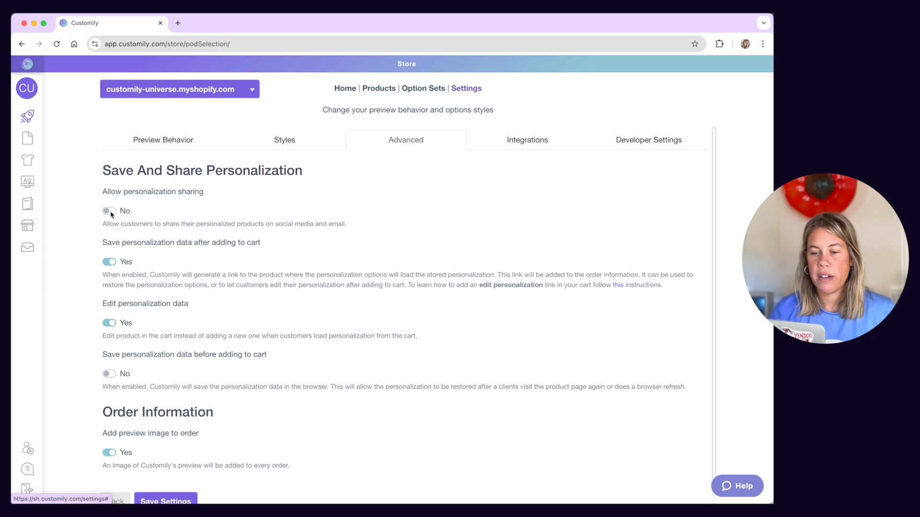
{"action": "left_click", "coordinate": [109, 211]}
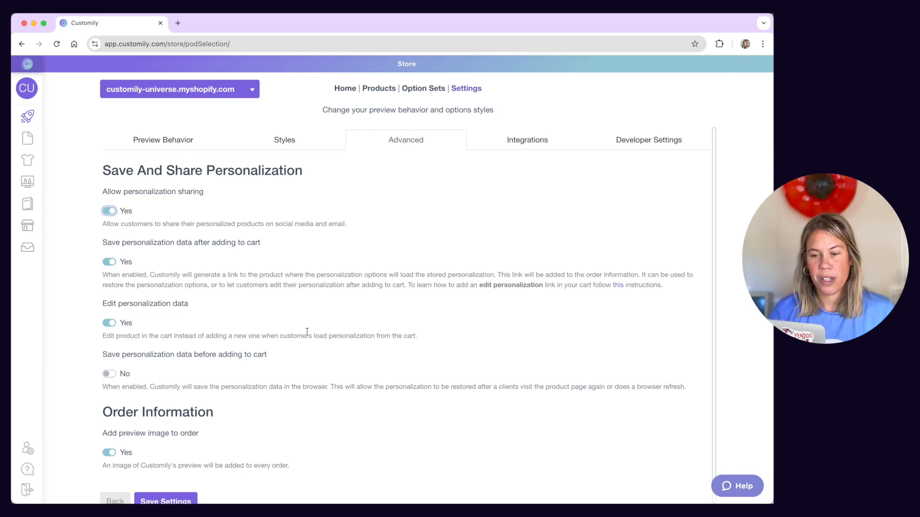
{"action": "mouse_move", "coordinate": [527, 139]}
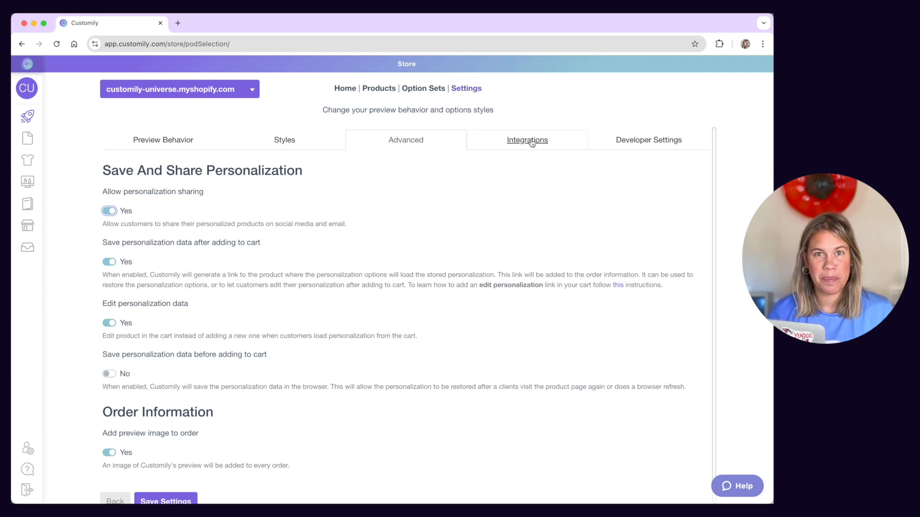
{"action": "mouse_move", "coordinate": [527, 140]}
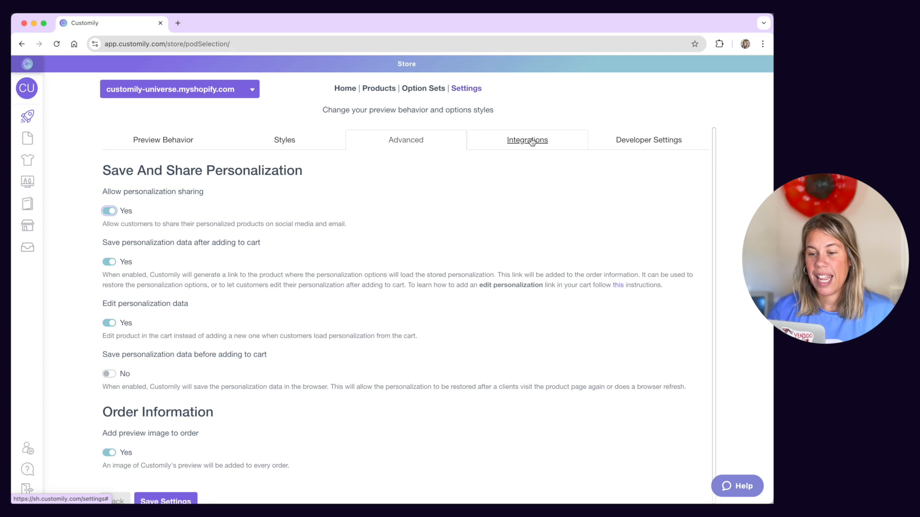
- Show the Integrations list with Printful and Printify and review the provider Select dropdown
{"action": "left_click", "coordinate": [527, 140]}
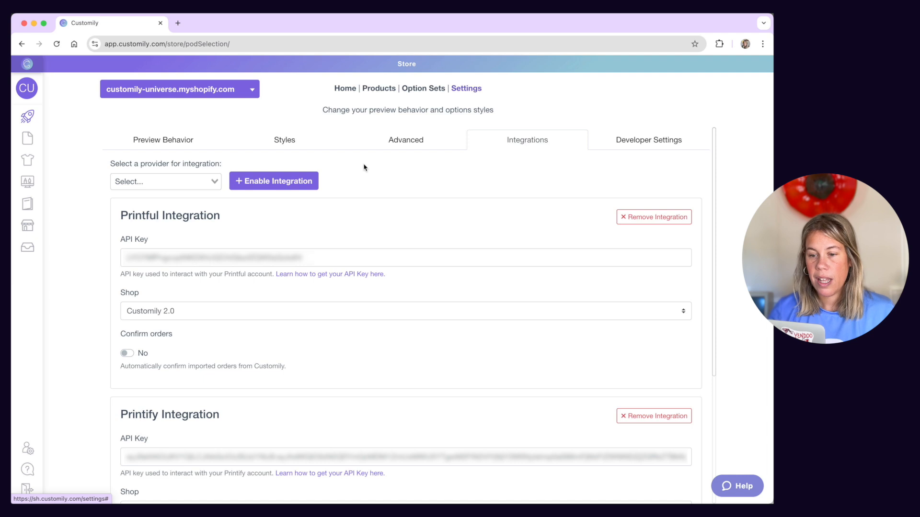
{"action": "mouse_move", "coordinate": [219, 162]}
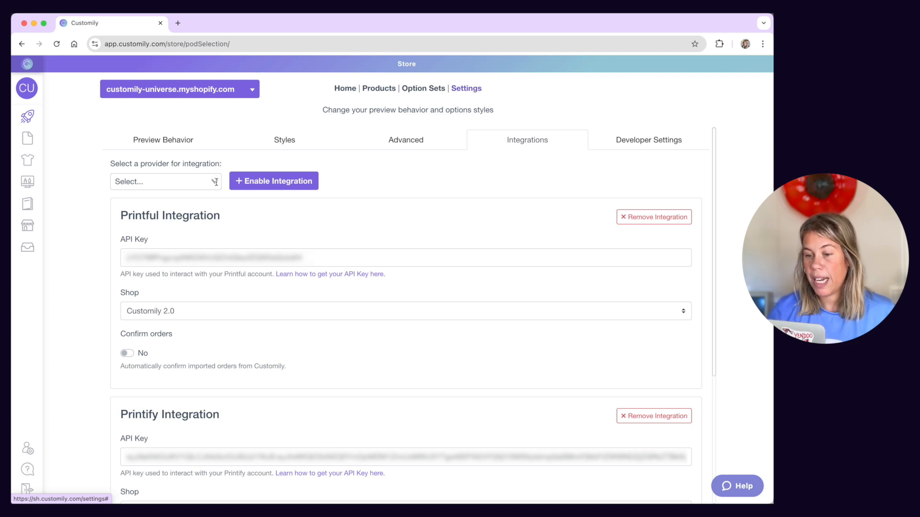
{"action": "left_click", "coordinate": [164, 181]}
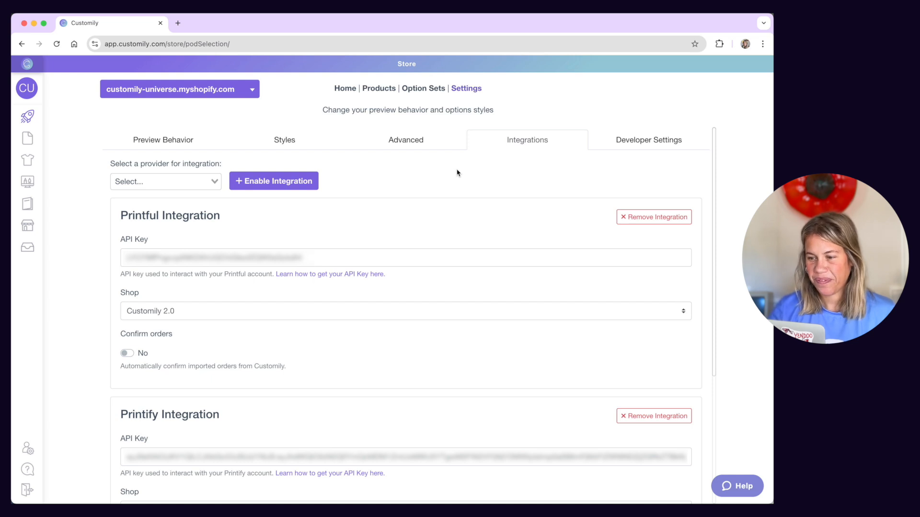
{"action": "mouse_move", "coordinate": [482, 170]}
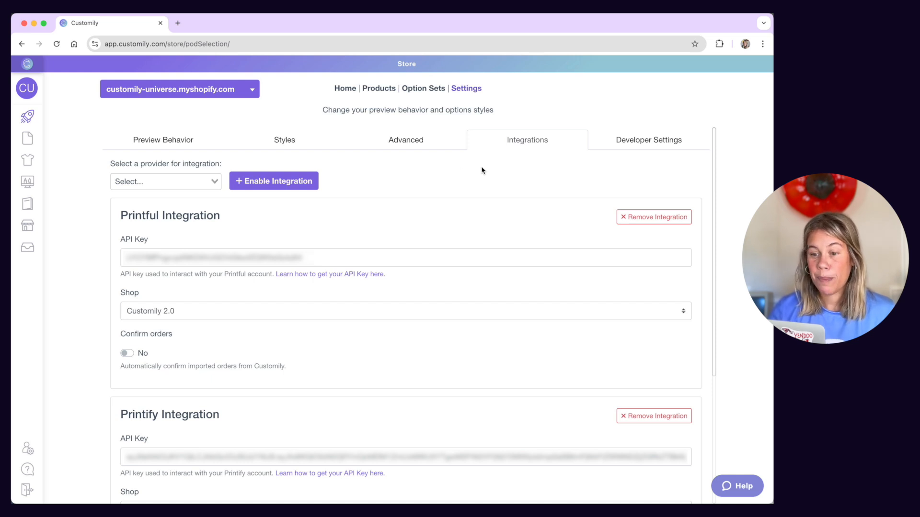
- Show Developer Settings with custom CSS, JavaScript, store theme, down to the Others section
{"action": "left_click", "coordinate": [648, 140]}
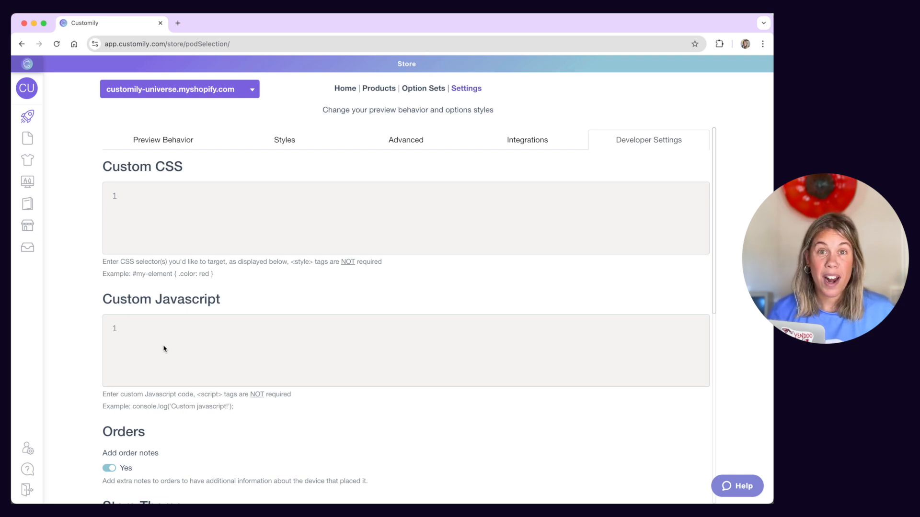
{"action": "scroll", "scroll_direction": "down", "scroll_amount": 3}
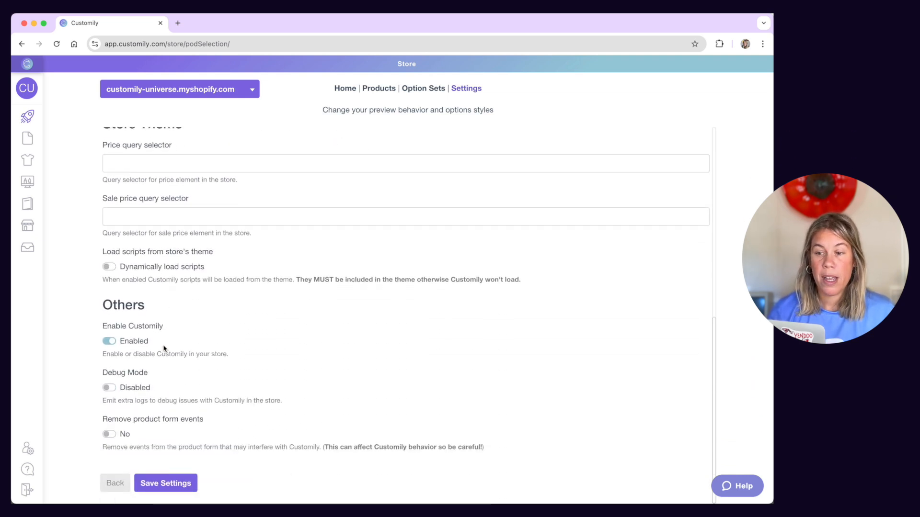